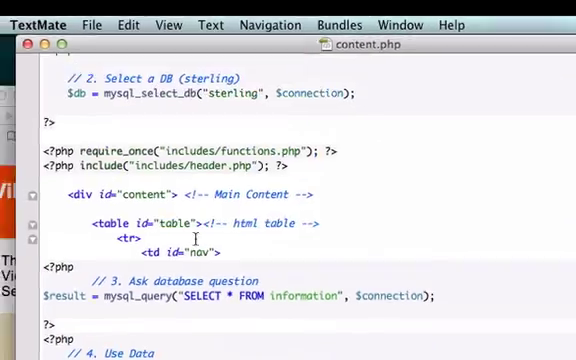
Step: Scroll content.php to its top where the connection and sterling database-selection blocks sit
scroll(down, 3)
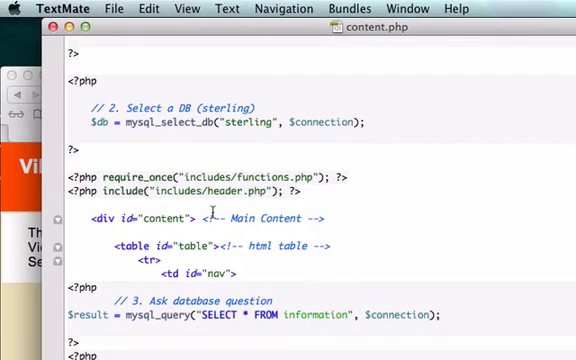
scroll(up, 3)
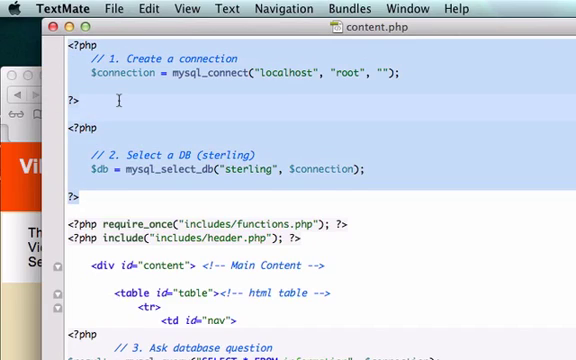
scroll(down, 3)
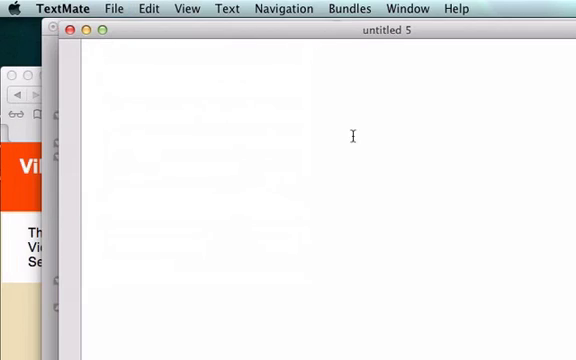
mouse_move(244, 158)
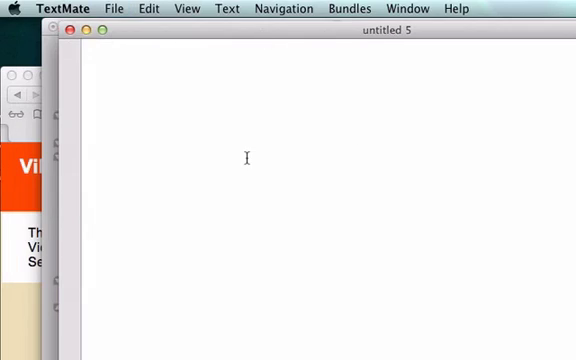
Step: Save the new document holding the connection code as connect.php in the includes folder
click(112, 8)
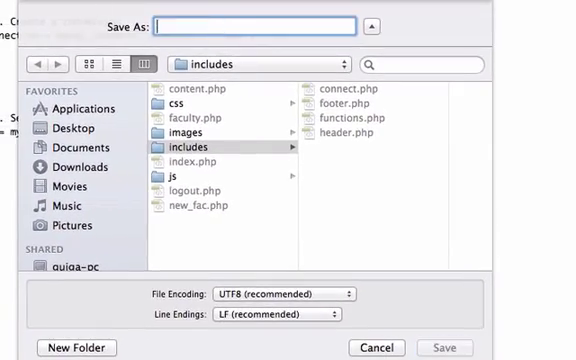
text(connect)
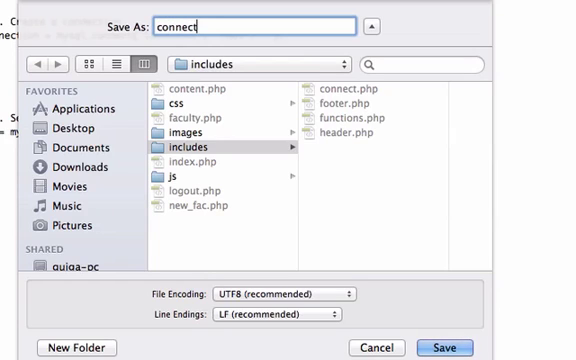
text(.php)
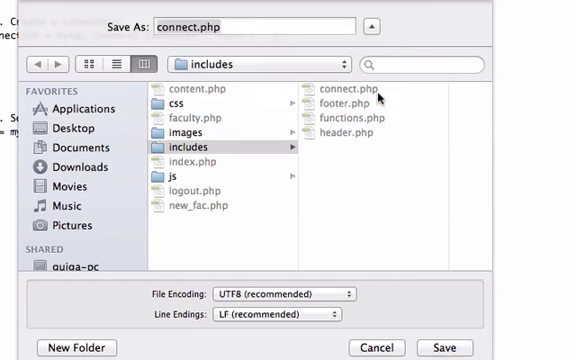
click(444, 348)
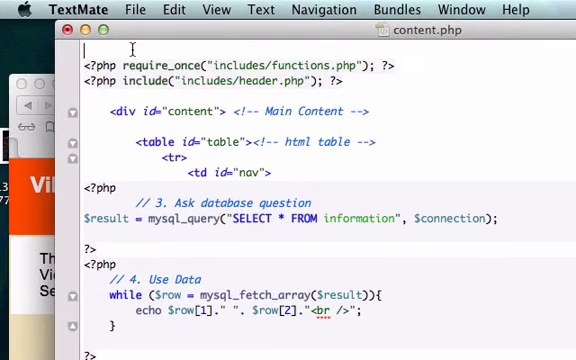
Step: Add <?php require_once("includes/connect.php"); ?> at the top of content.php
text(<?php?>)
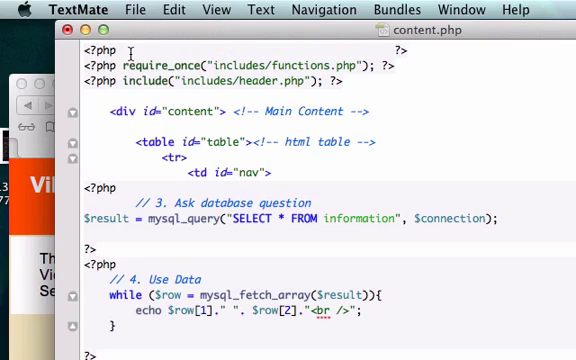
text(require)
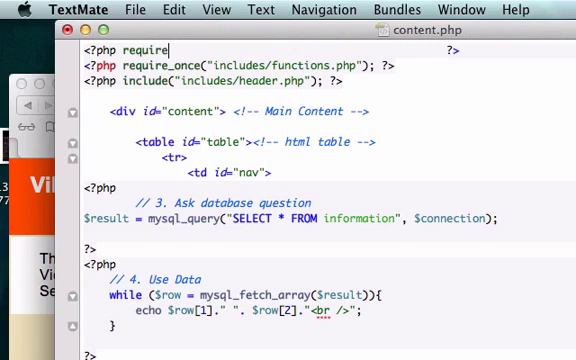
text(_once())
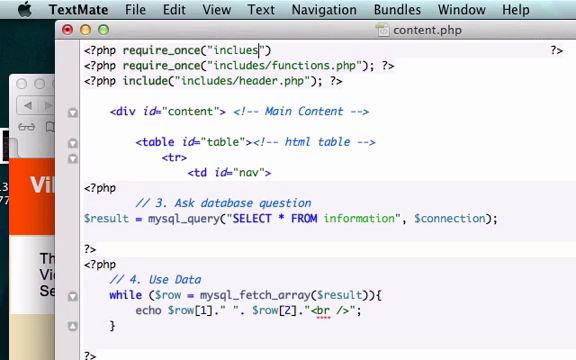
text(/)
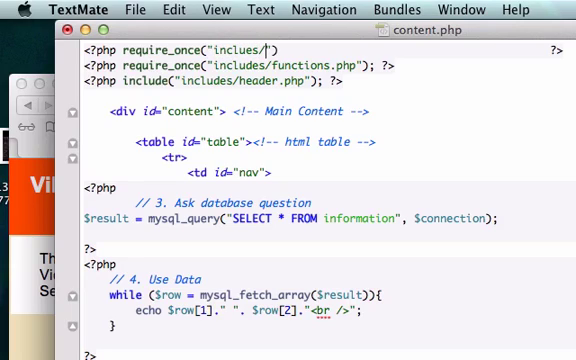
text(connect)
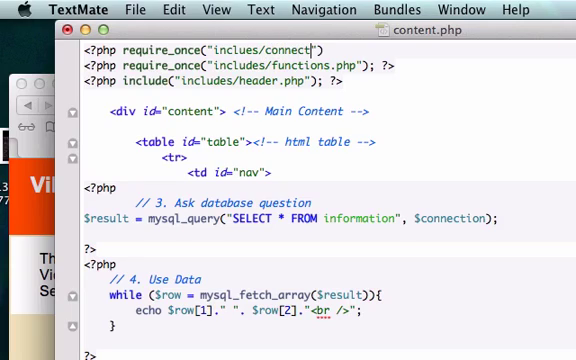
text(.php)
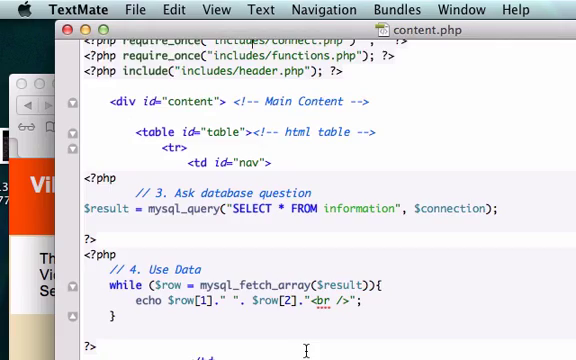
Step: Scroll footer.php to its closing block with the mysql_close($connection) call
scroll(down, 3)
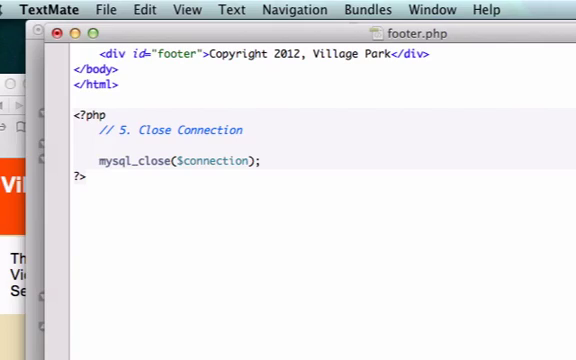
Step: Wrap mysql_close($connection) in an if(isset($connection)){ … } block with its closing brace
text(if)
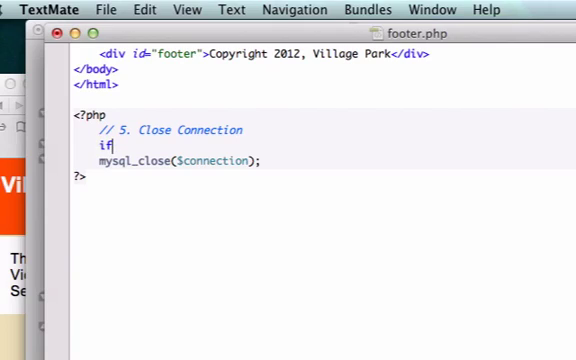
text((isset))
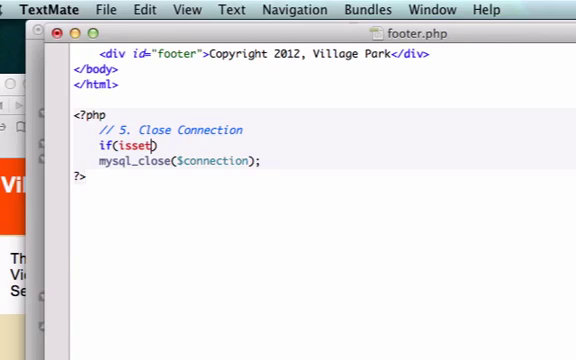
text(($connection)
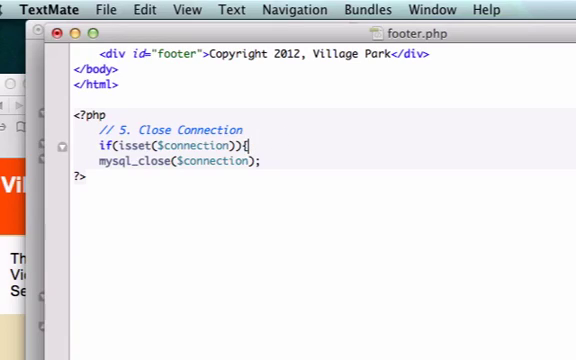
key(Return)
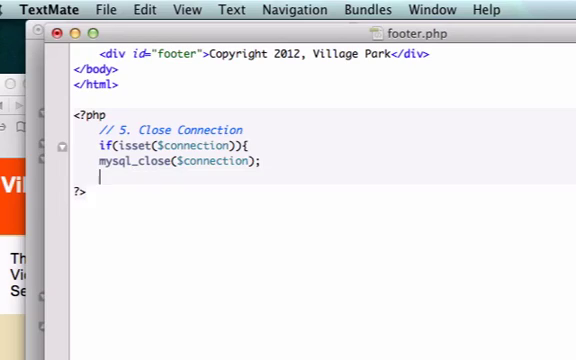
text(})
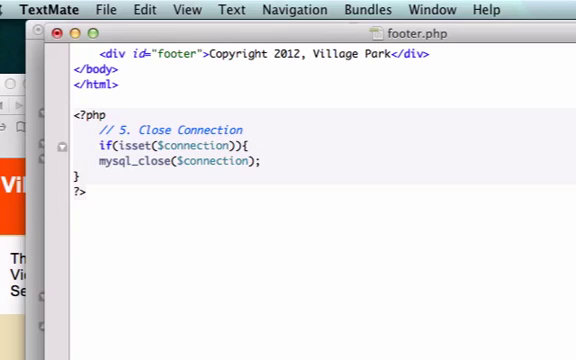
mouse_move(396, 152)
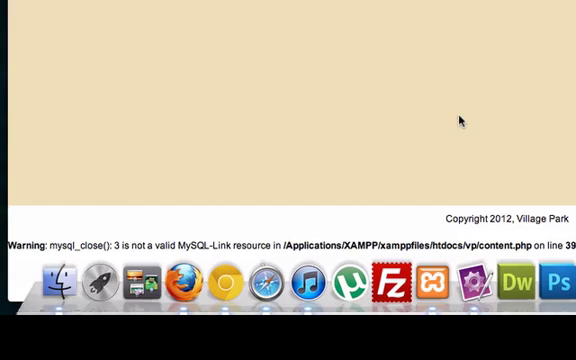
mouse_move(52, 244)
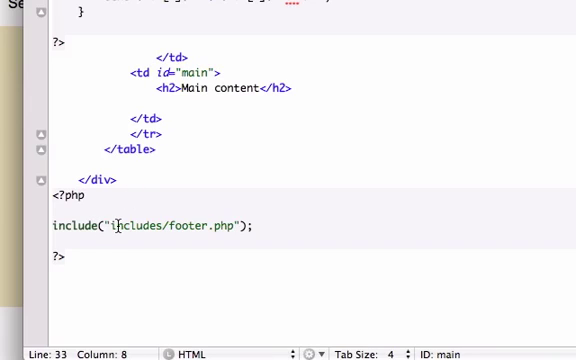
Step: Replace include with require before ("includes/footer.php") in content.php
key(BackSpace)
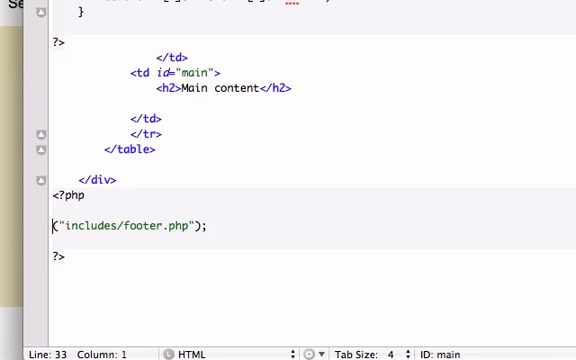
text(requi)
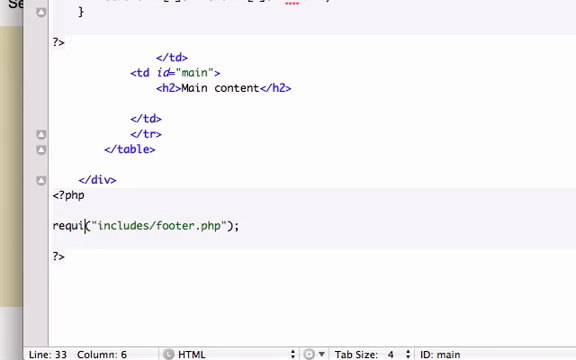
text(re)
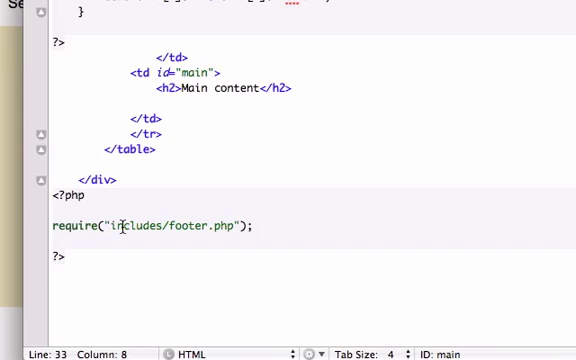
mouse_move(248, 208)
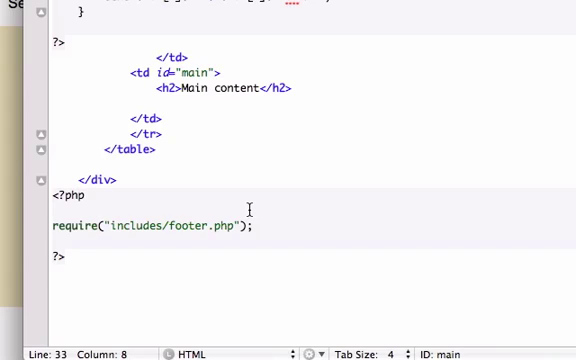
mouse_move(246, 196)
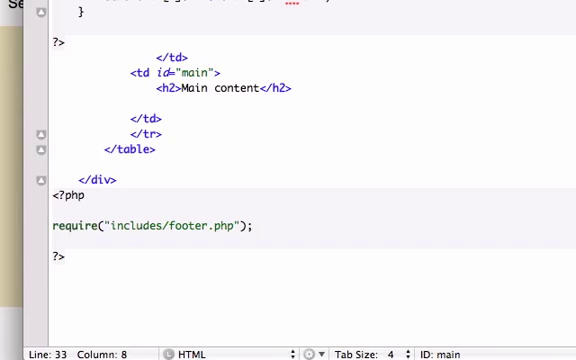
scroll(down, 3)
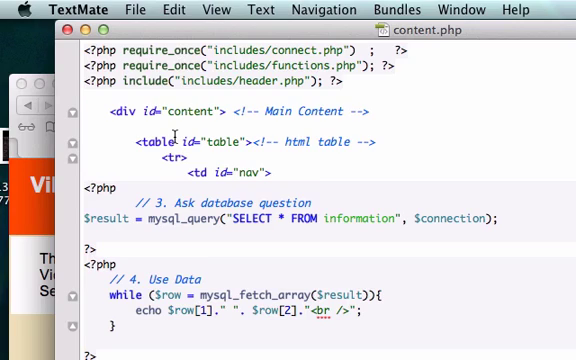
scroll(down, 3)
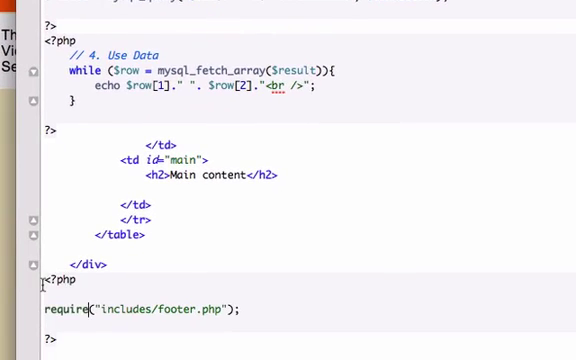
scroll(down, 3)
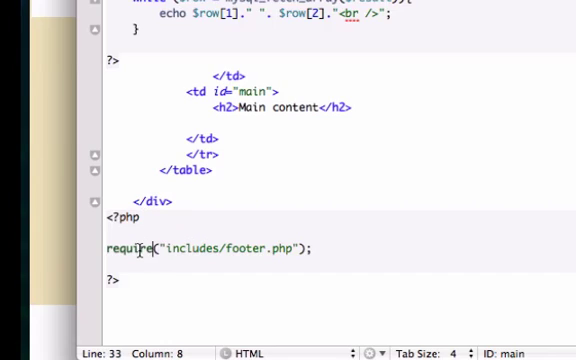
mouse_move(390, 228)
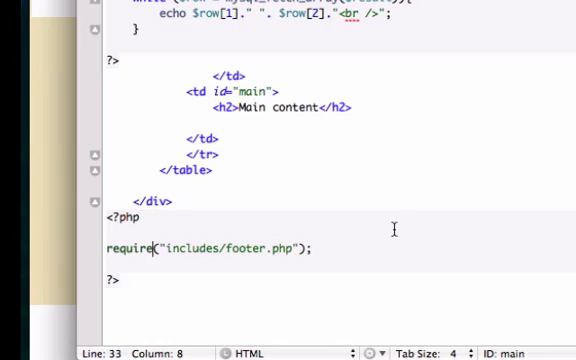